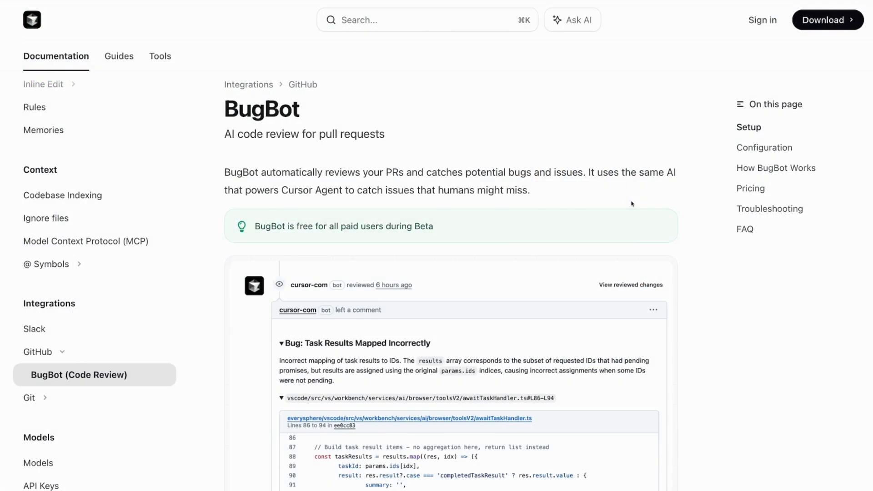
# Scroll the BugBot docs past the overview and example bug review to the Setup heading.
pyautogui.scroll(-3)
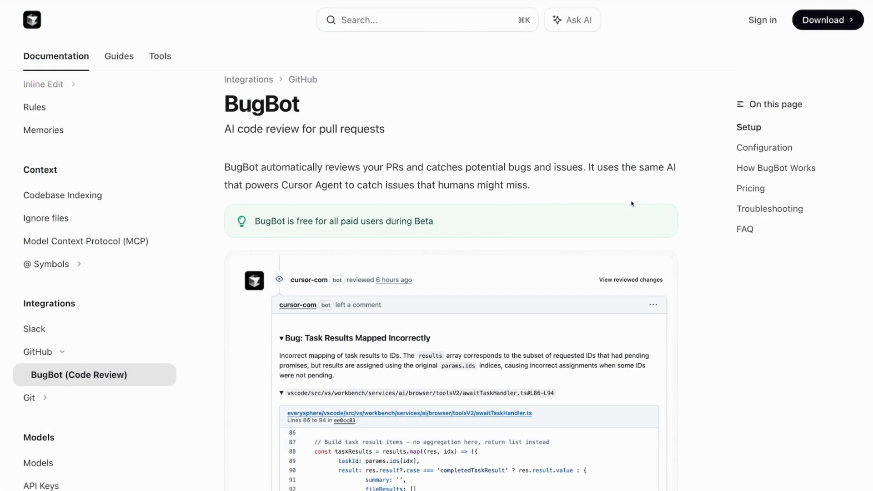
pyautogui.scroll(-3)
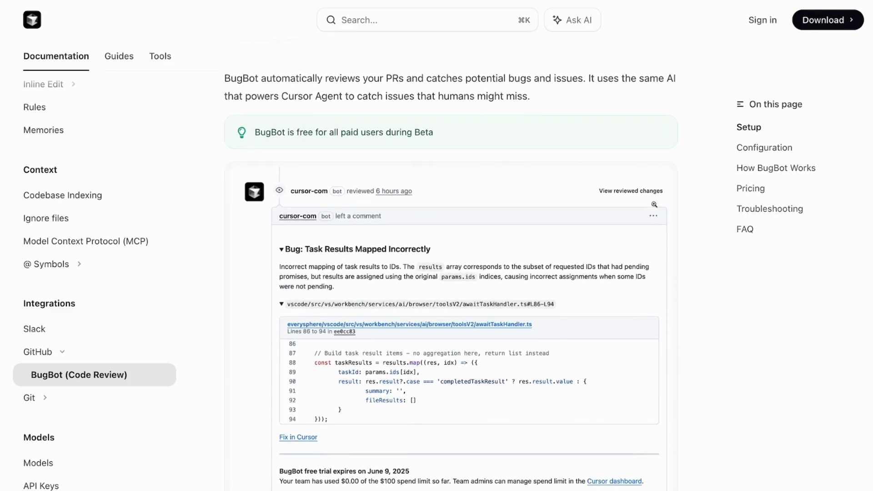
pyautogui.scroll(-3)
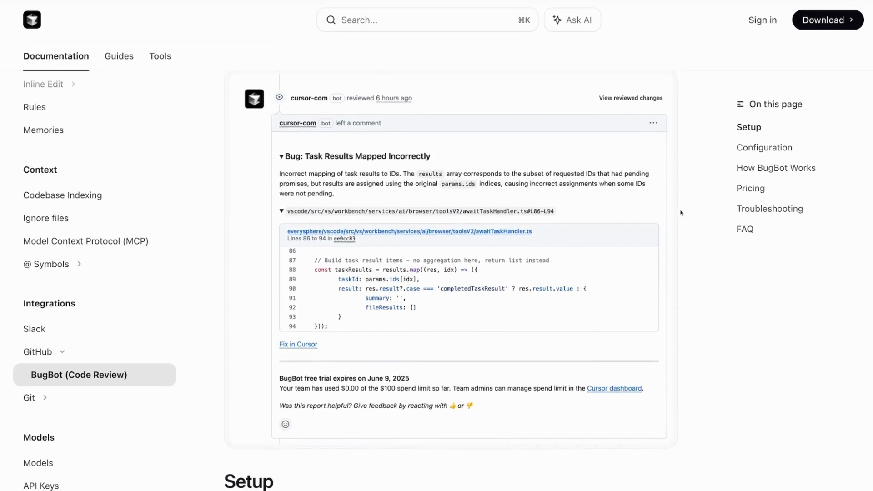
pyautogui.scroll(-3)
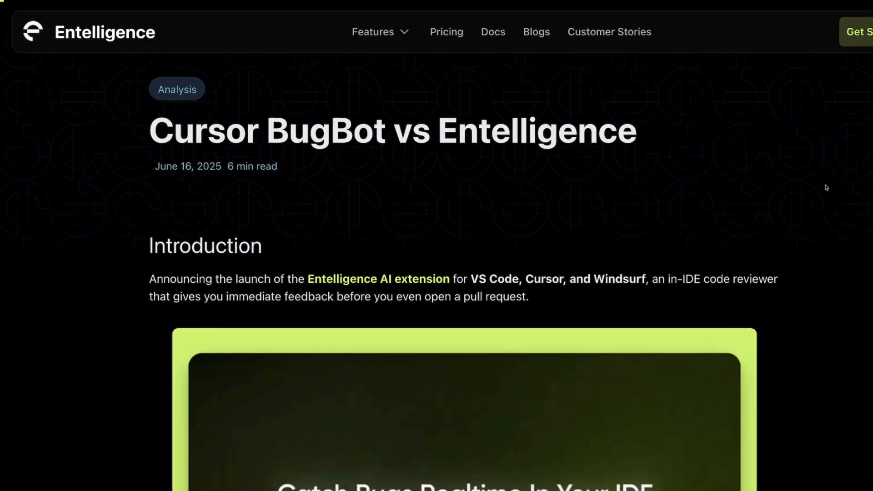
# Finish the comparison post, then connect BugBot to GitHub limited to chosen repositories.
pyautogui.scroll(-3)
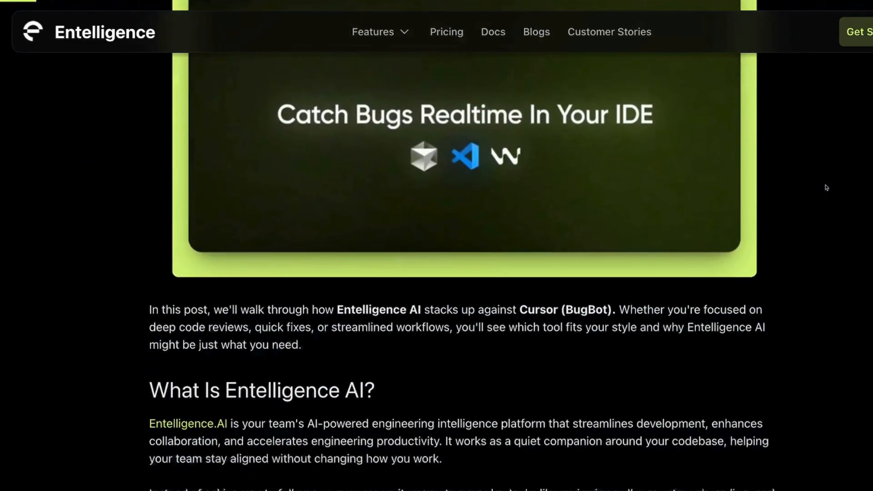
pyautogui.scroll(-3)
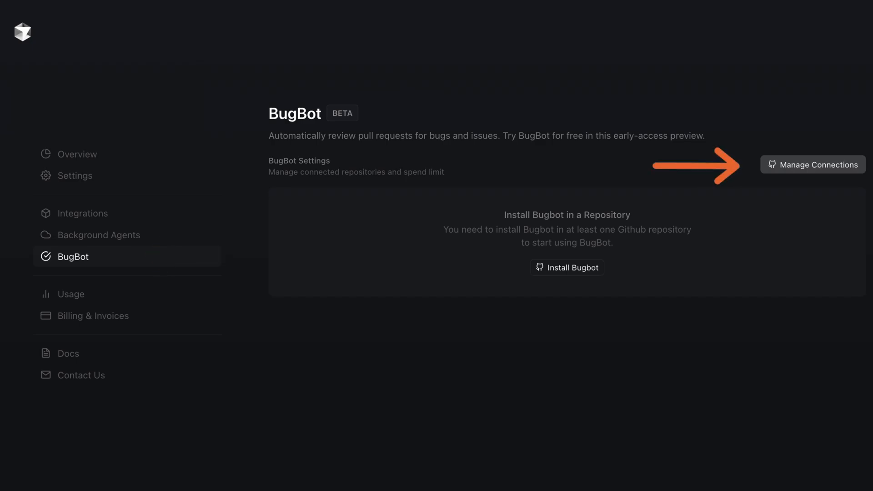
pyautogui.click(568, 268)
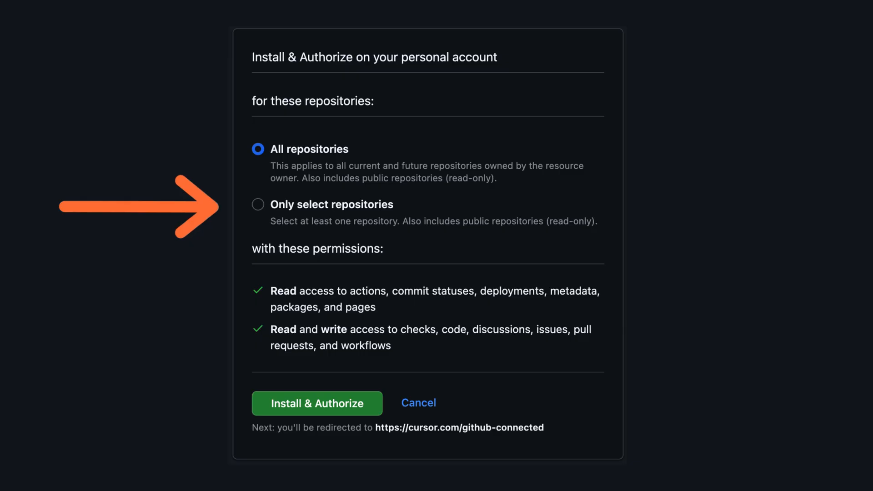
pyautogui.click(317, 403)
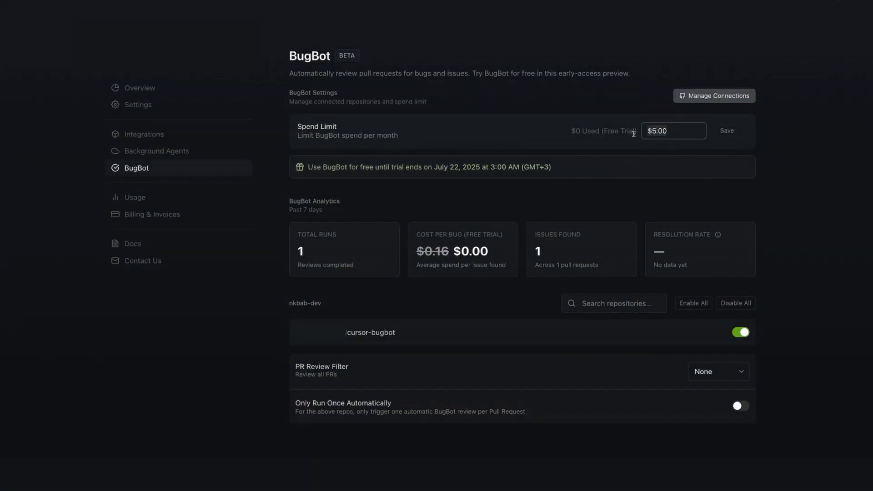
pyautogui.moveTo(586, 171)
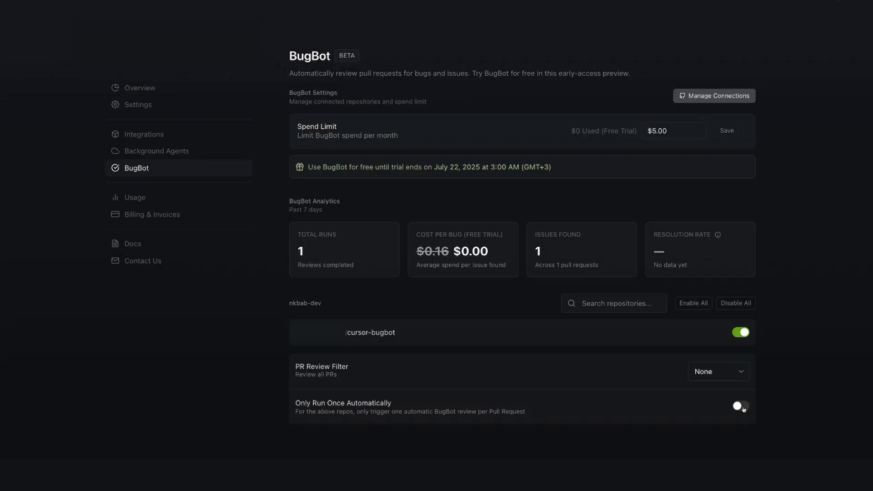
pyautogui.moveTo(735, 379)
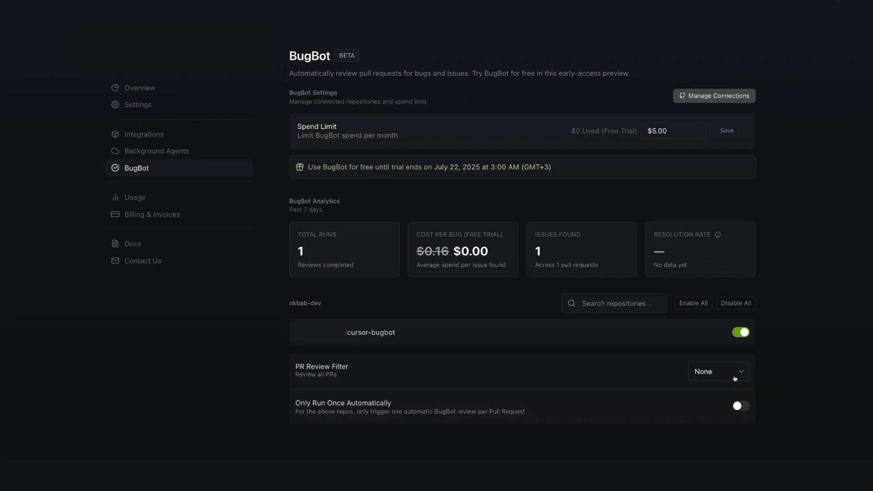
# Set the PR Review Filter to None so BugBot reviews all pull requests.
pyautogui.click(719, 371)
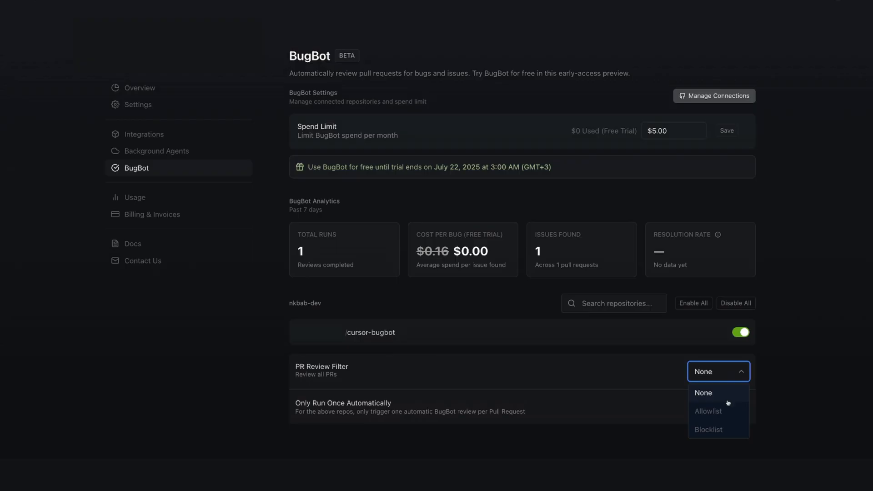
pyautogui.click(709, 411)
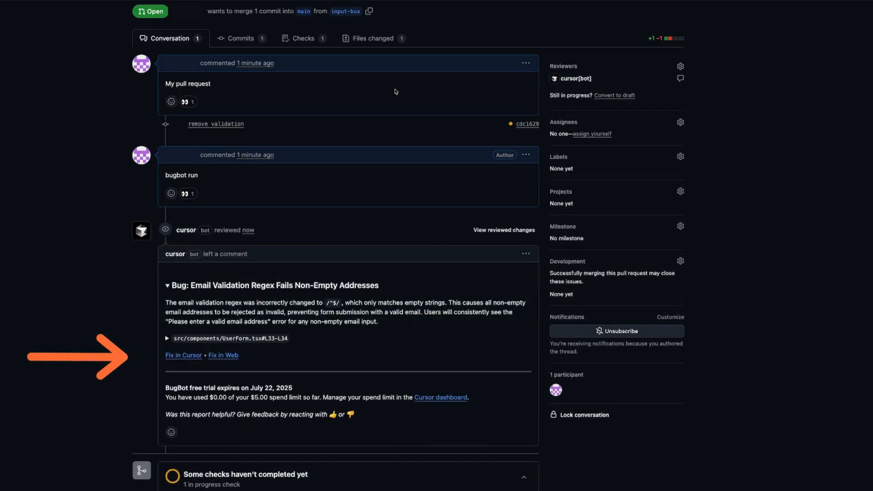
pyautogui.moveTo(860, 254)
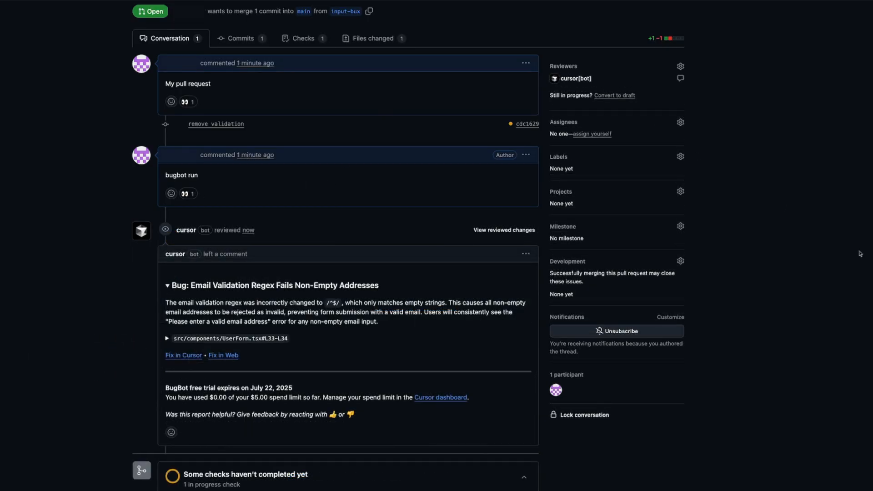
# Show Cursor's pricing page with Hobby, Pro at $20 with Bug Bot, and Ultra plans.
pyautogui.click(440, 397)
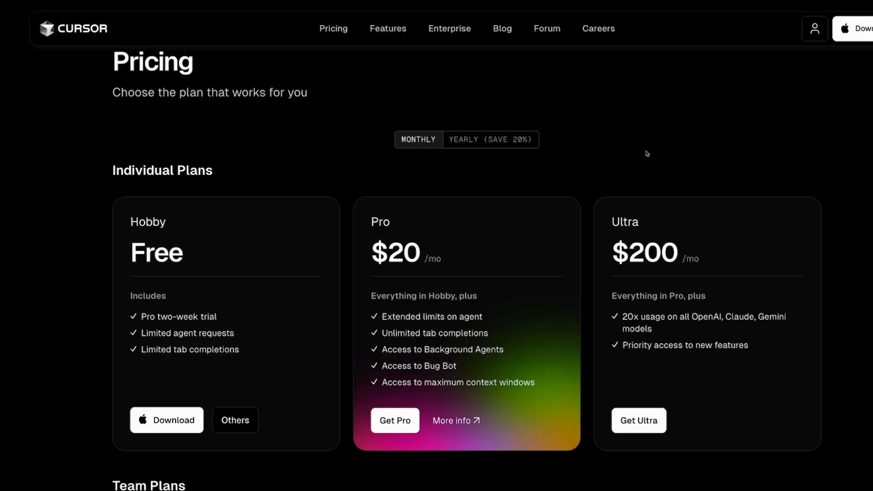
pyautogui.moveTo(518, 234)
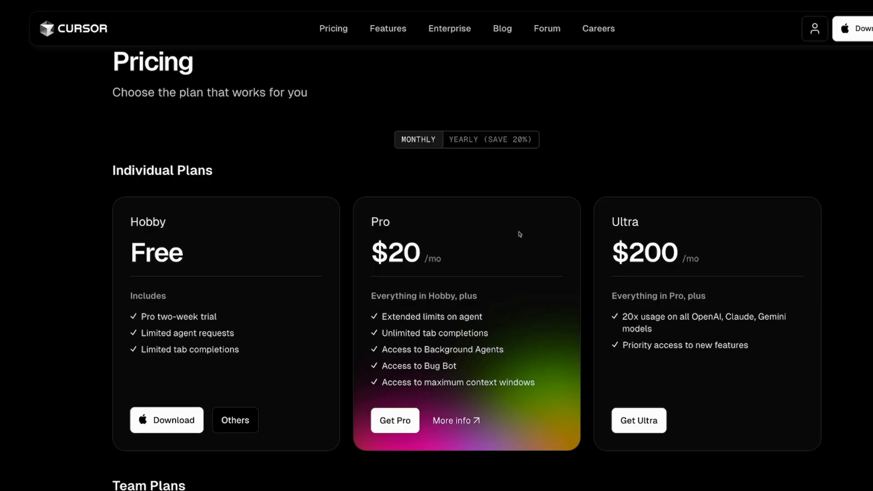
pyautogui.moveTo(744, 243)
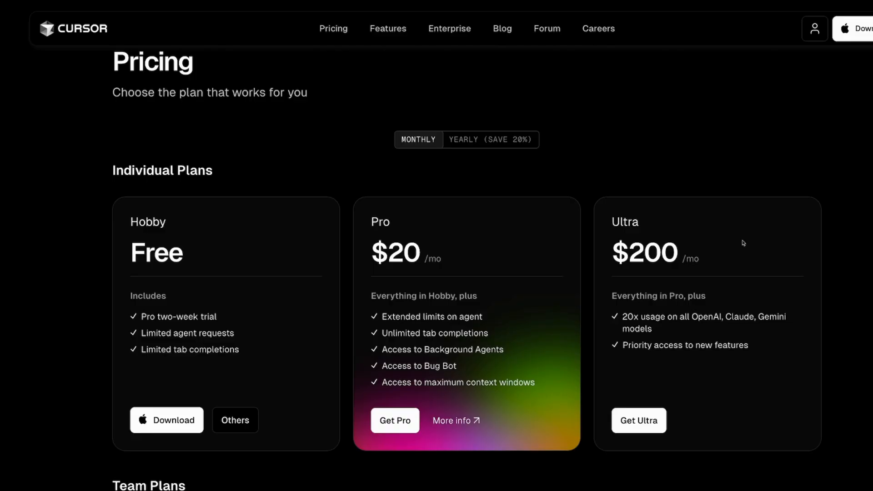
pyautogui.moveTo(806, 242)
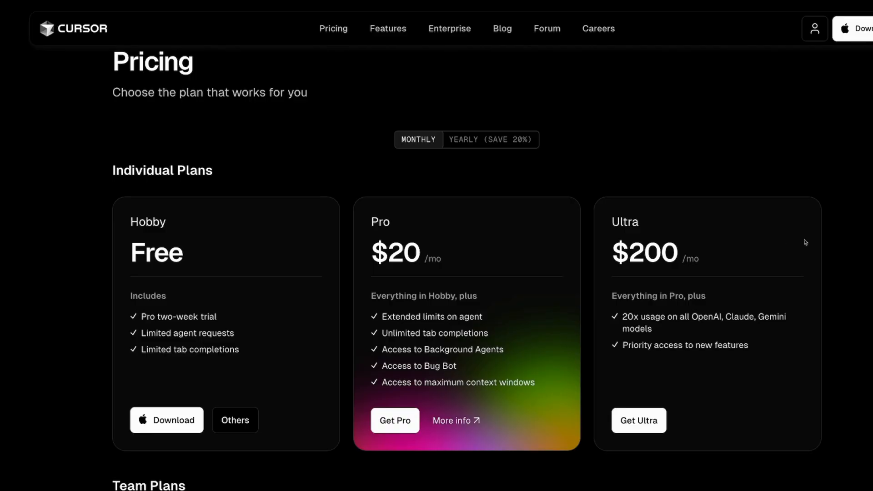